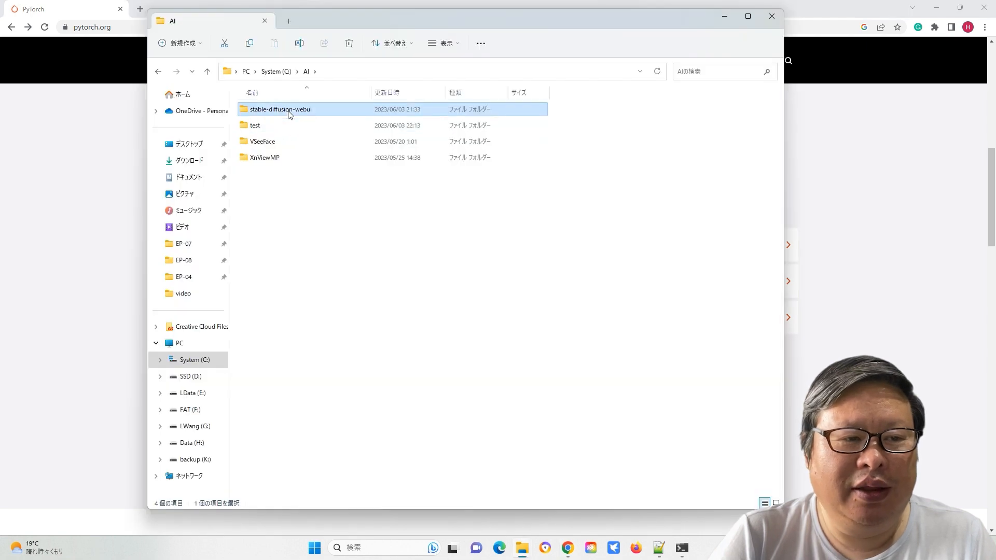
Open a Command Prompt inside the stable-diffusion-webui folder from File Explorer's address bar.
double_click(280, 108)
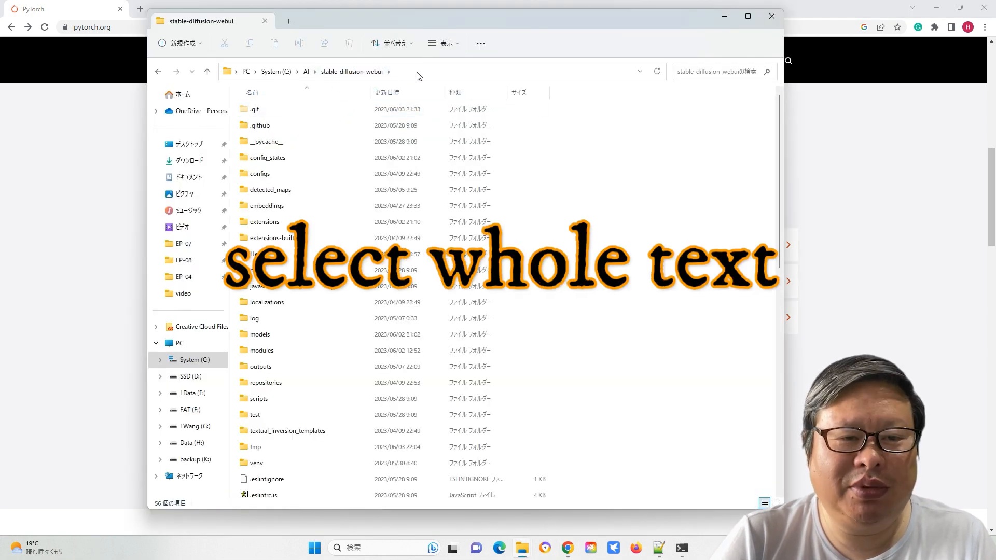
text(cmd)
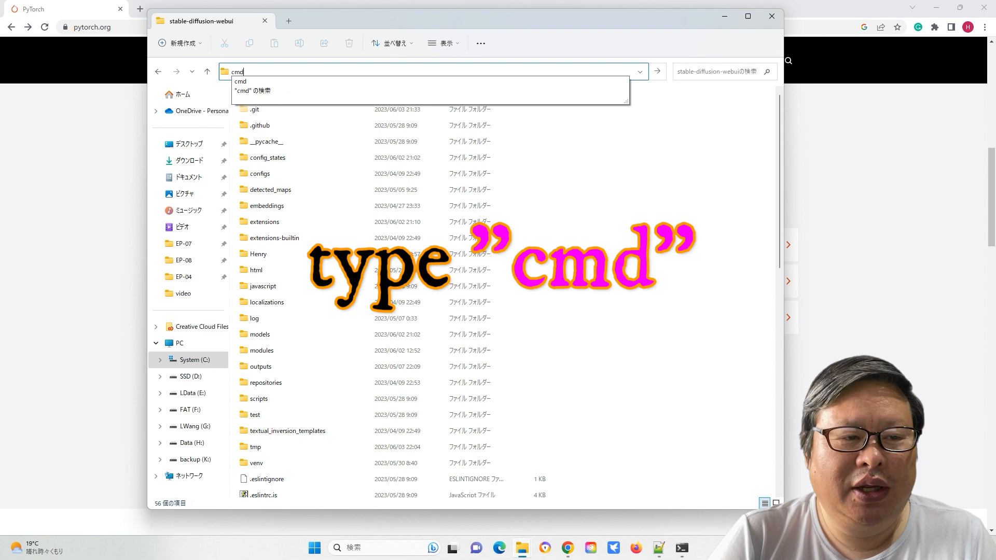
key(Return)
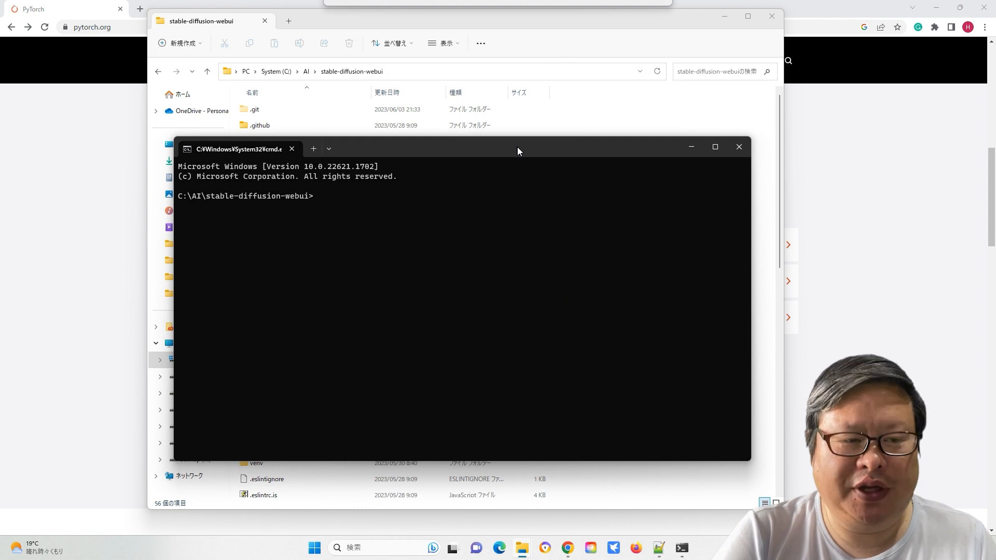
Run pip3 install torch torchvision torchaudio using the PyTorch cu118 index URL.
key(ctrl+v)
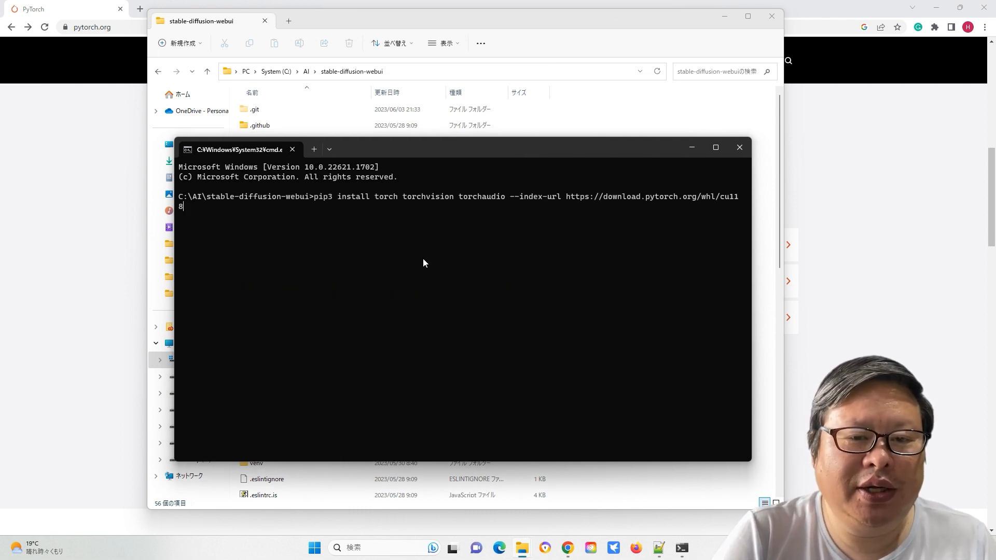
key(Return)
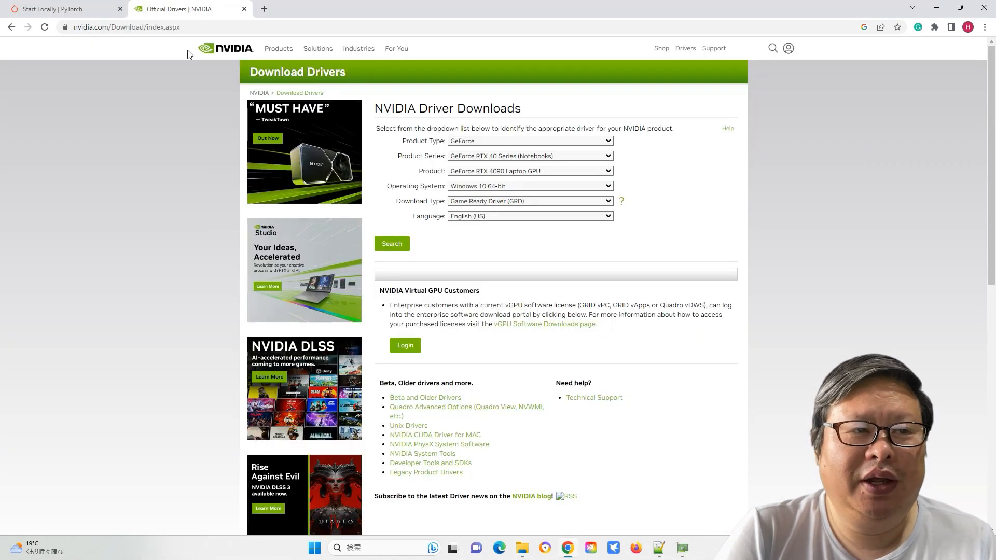
click(146, 26)
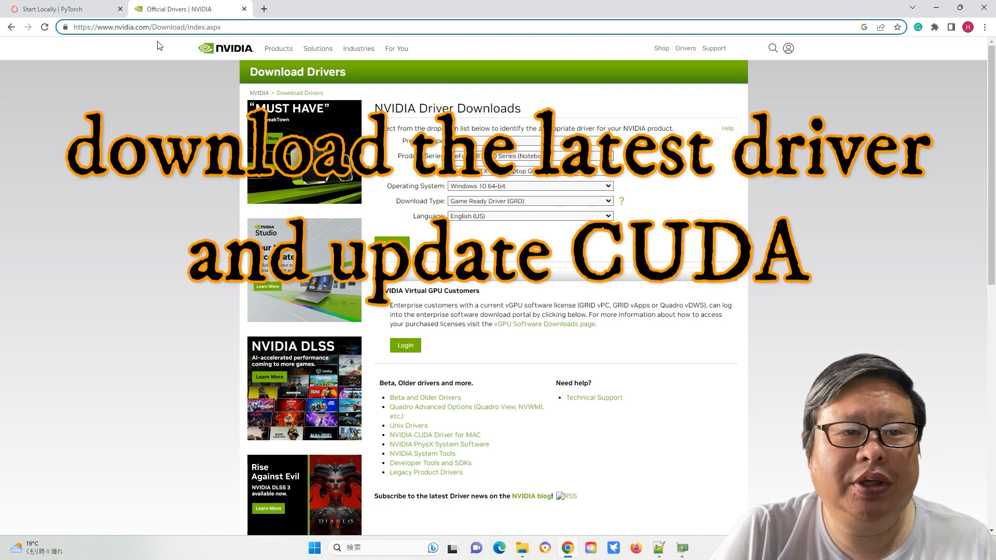
text(dxdiag)
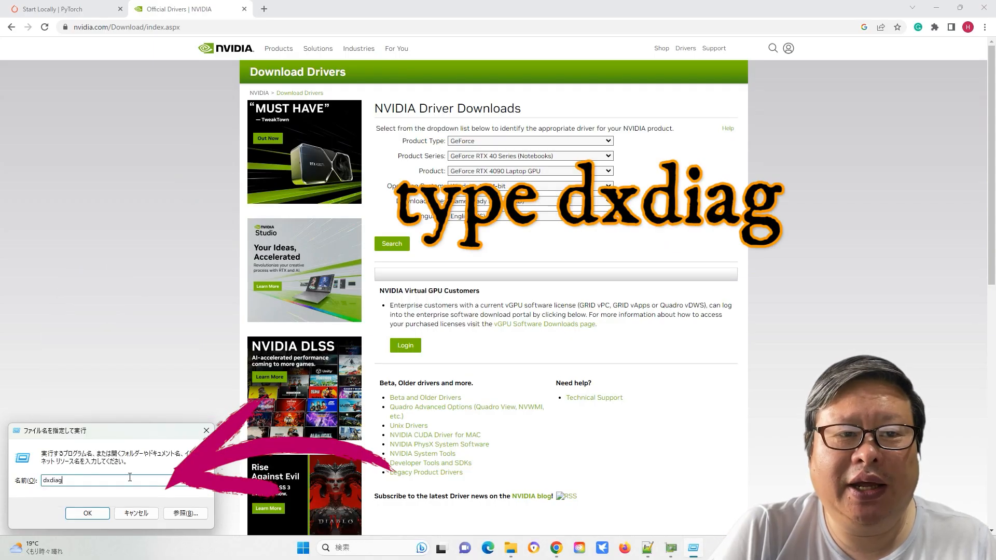
Run DxDiag and read the system info: Windows 11 Pro N 64-bit, i7-12700, 32768MB RAM.
click(87, 513)
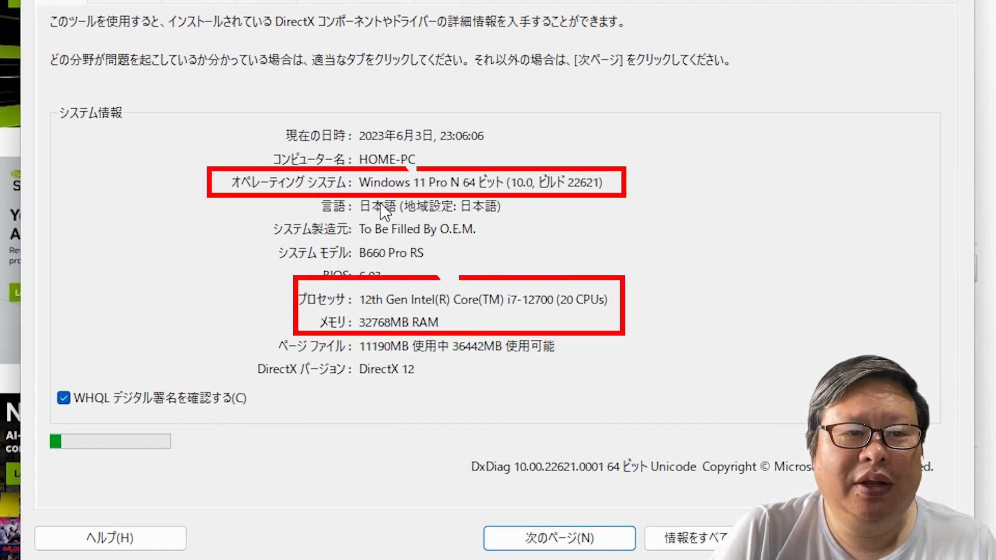
mouse_move(267, 191)
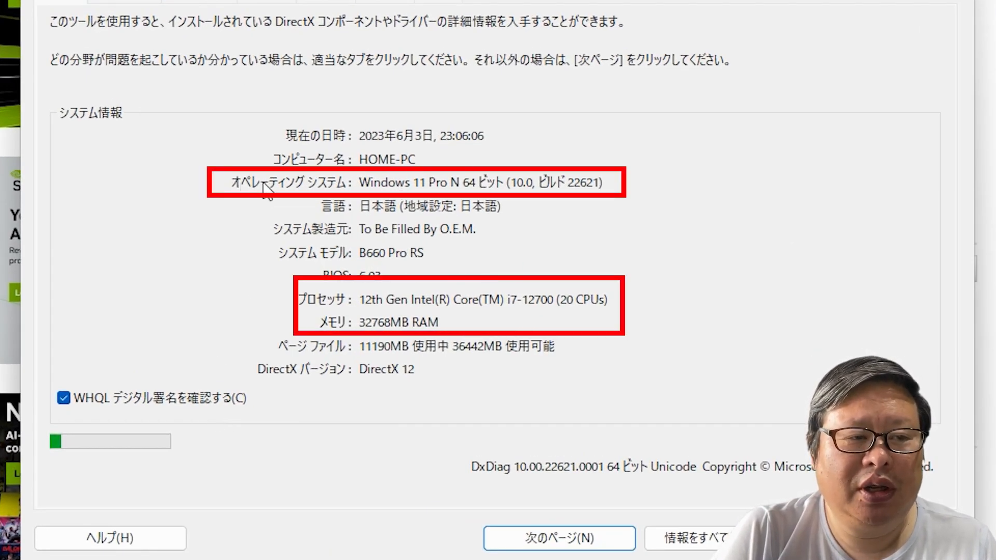
click(558, 538)
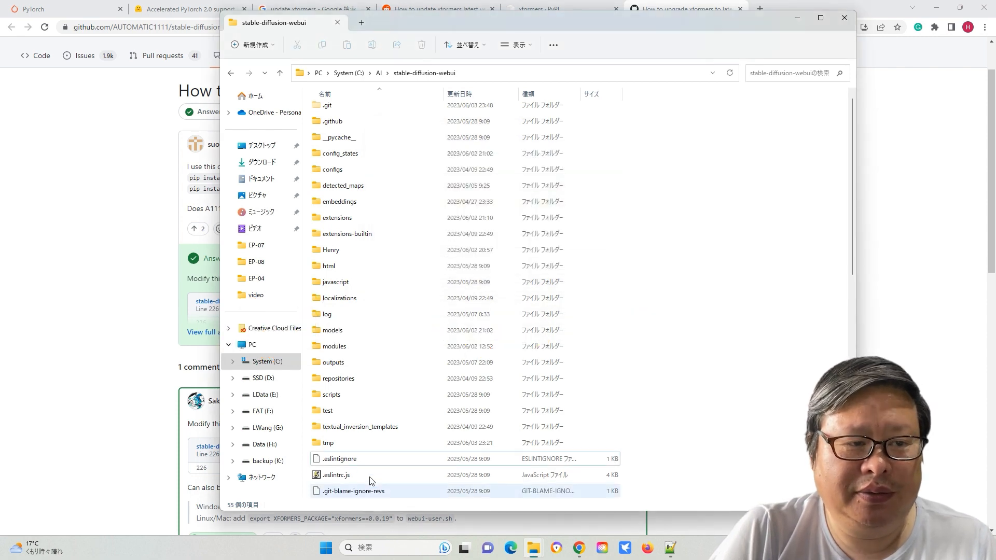
Launch webui-user and webui.bat from the stable-diffusion-webui folder to start the web UI.
click(339, 459)
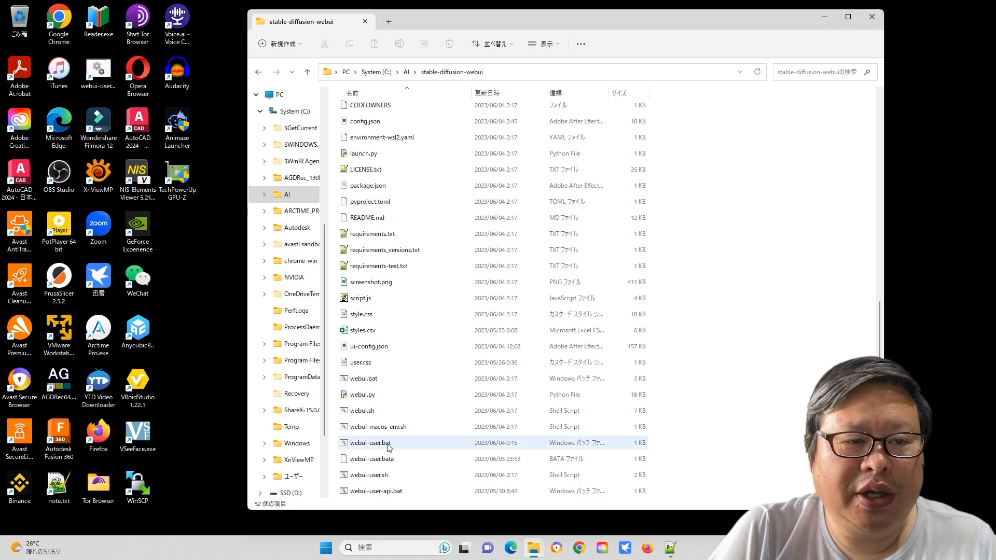
double_click(369, 442)
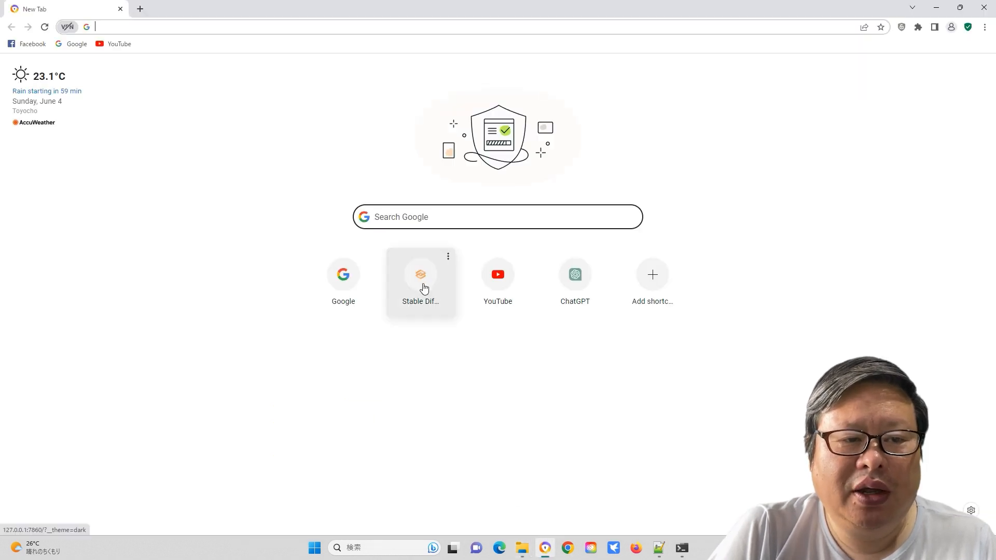
click(420, 275)
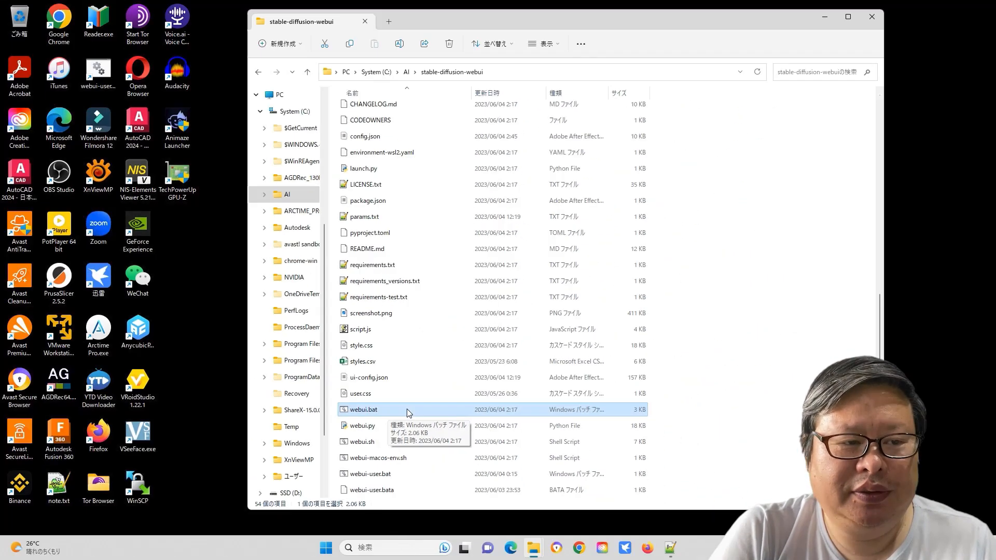
double_click(363, 409)
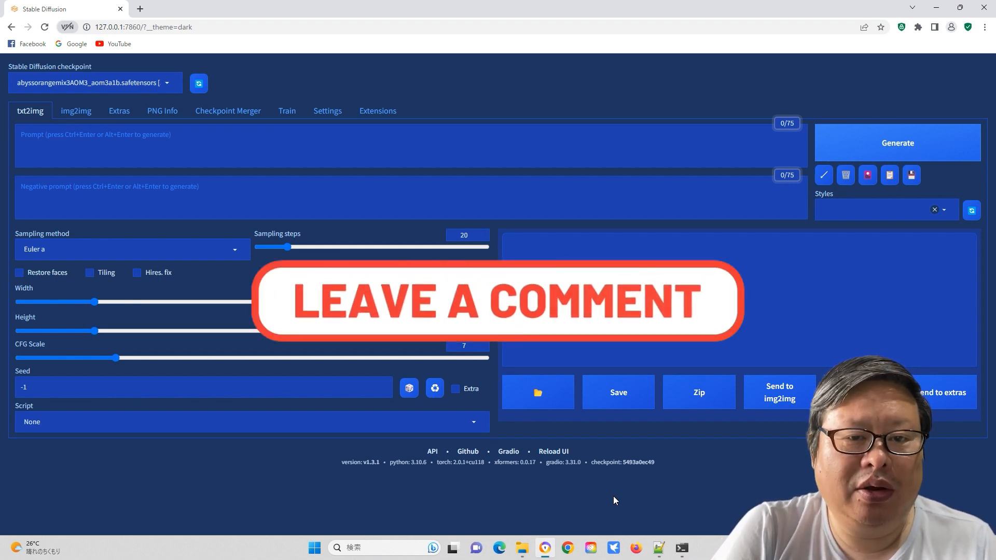
Check the txt2img footer for torch 2.0.1+cu118 and xformers 0.0.17, then change browser tabs.
click(187, 9)
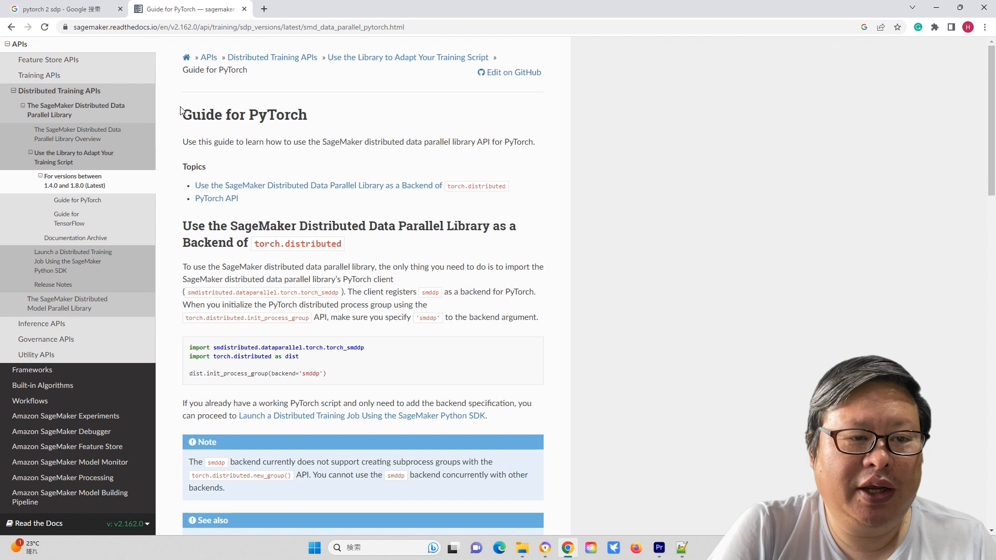
mouse_move(324, 144)
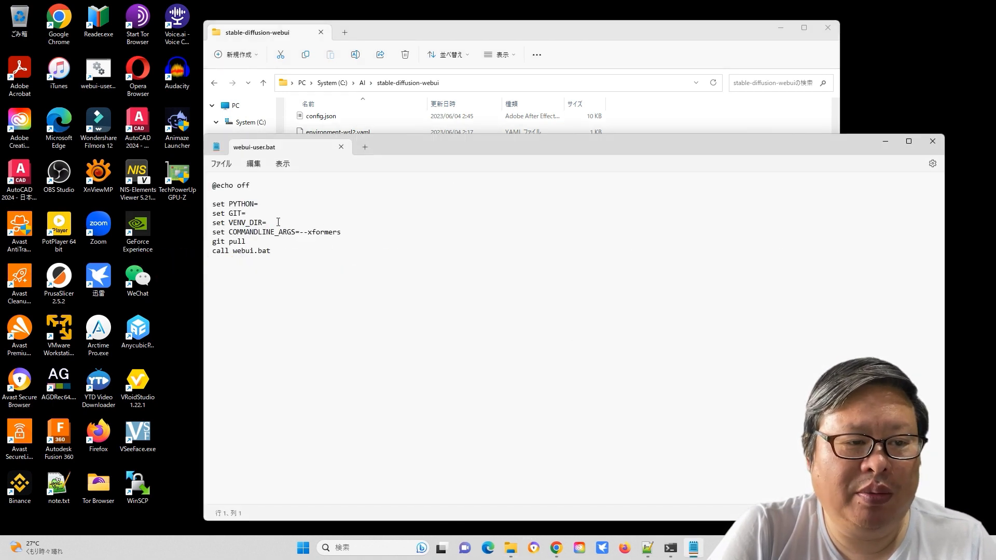
In webui-user.bat set VENV_DIR=venv-SDP and replace --xformers with --opt-sdp-attention.
text(venv)
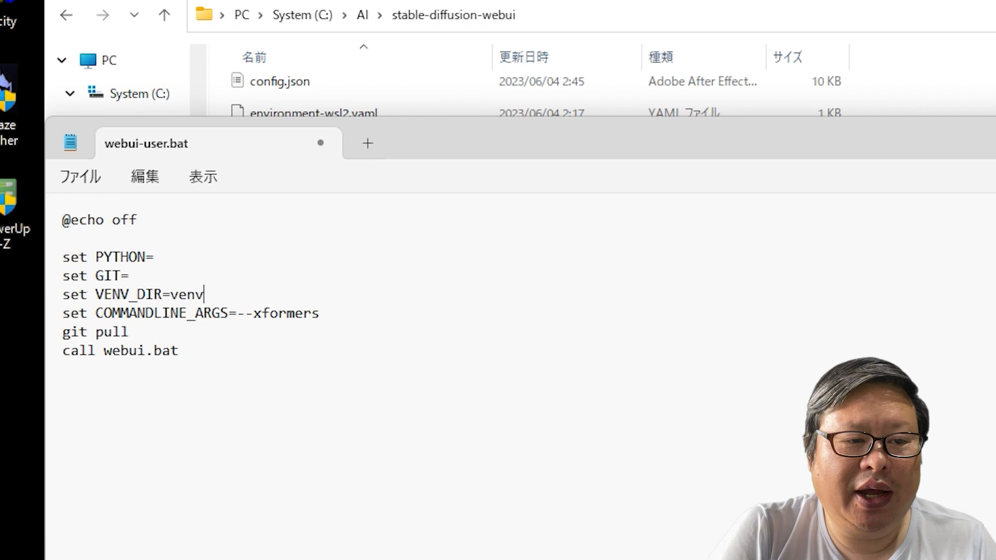
text(-SDP)
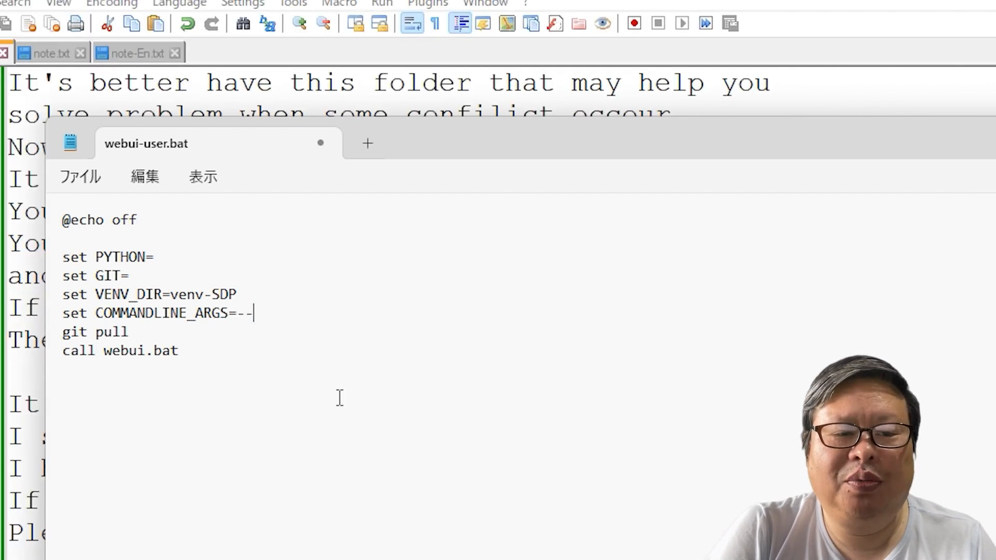
text(opt-sdp-attention)
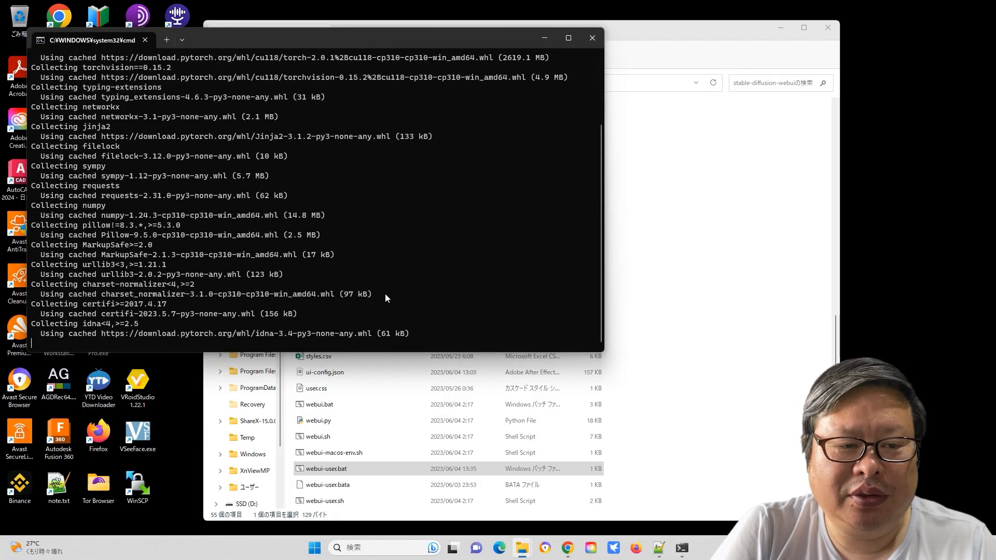
mouse_move(658, 548)
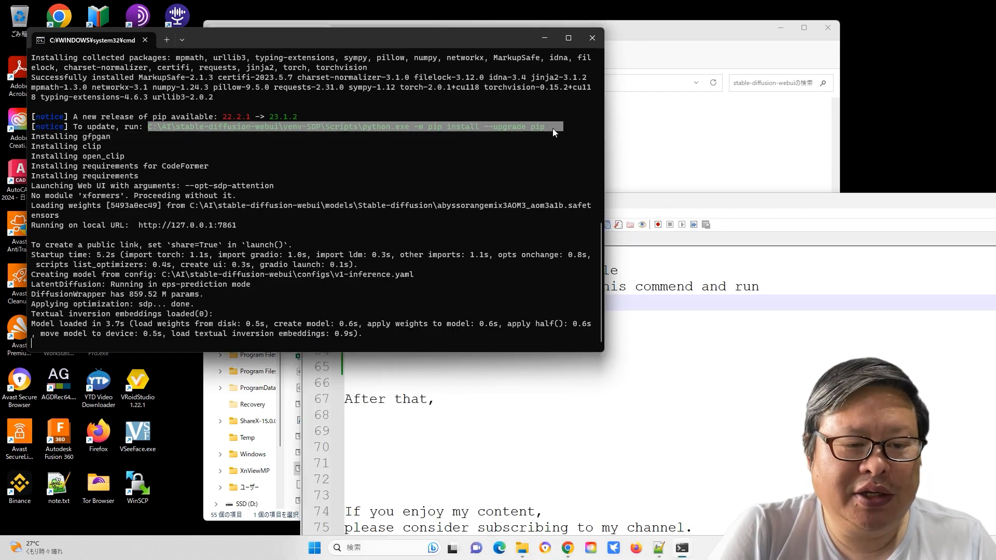
mouse_move(550, 155)
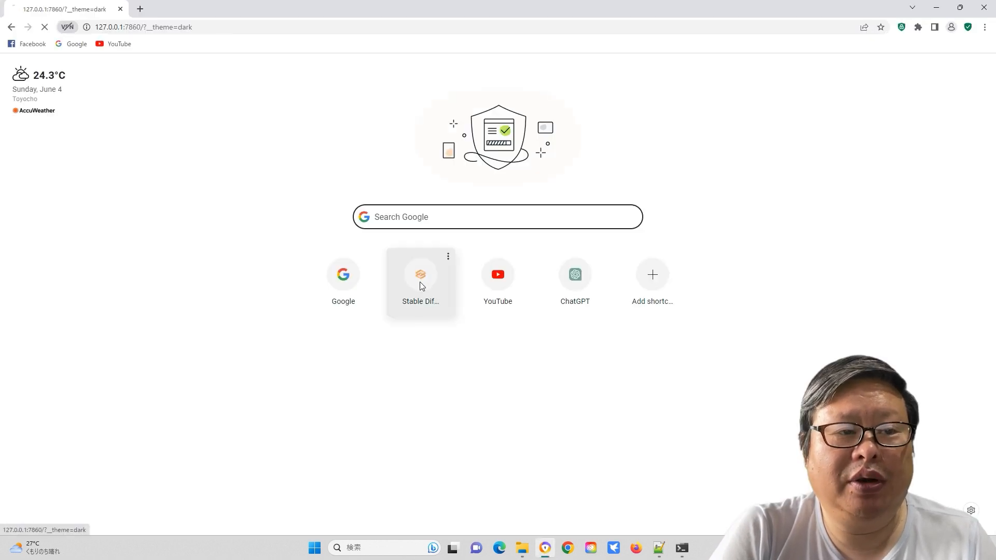
Open Stable Diffusion WebUI from Chrome's new tab shortcut and go to its User interface settings.
click(419, 274)
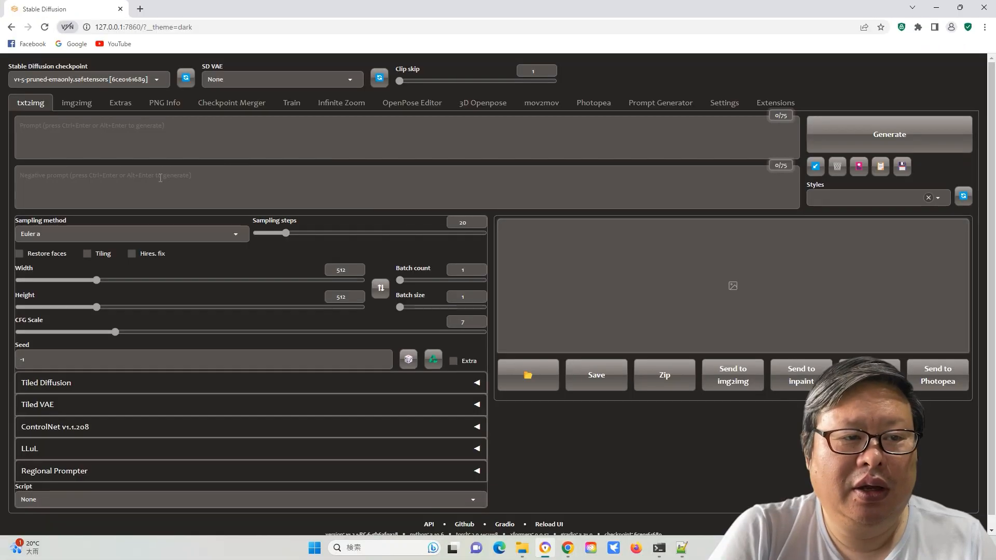
click(723, 102)
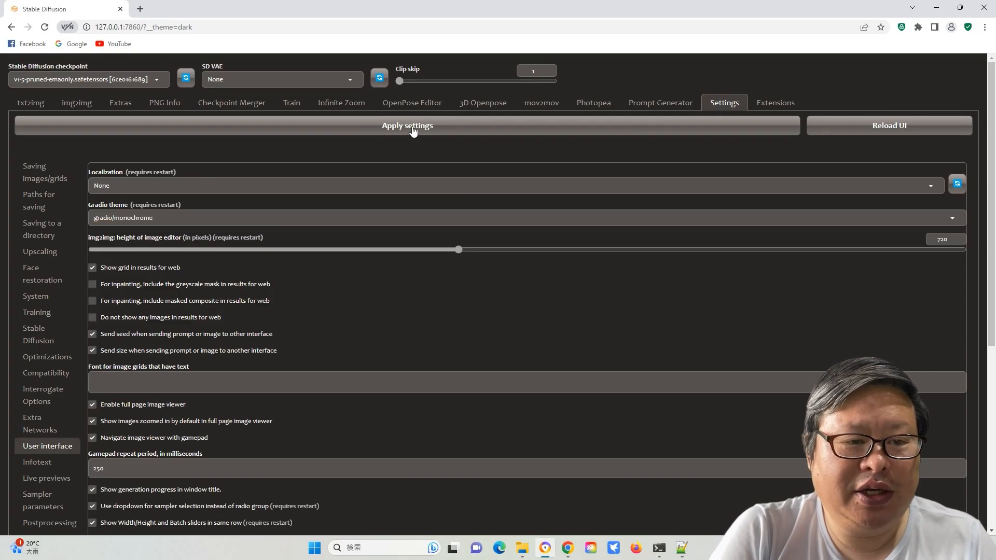
Apply the new Gradio theme, let the UI reload, and go to Extensions.
click(888, 125)
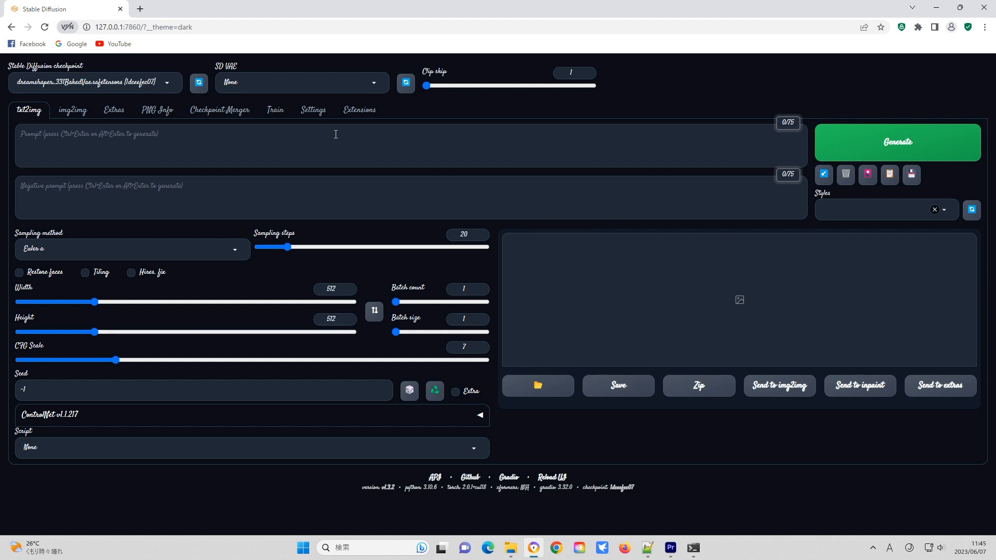
click(359, 110)
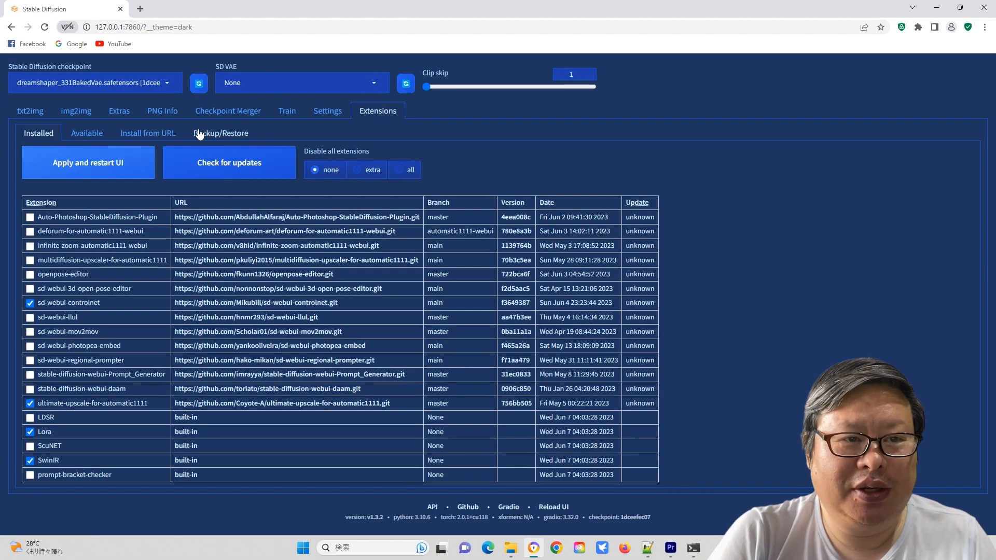
Back up the current extension states (both) as the config 'sdp without xformers'.
click(220, 132)
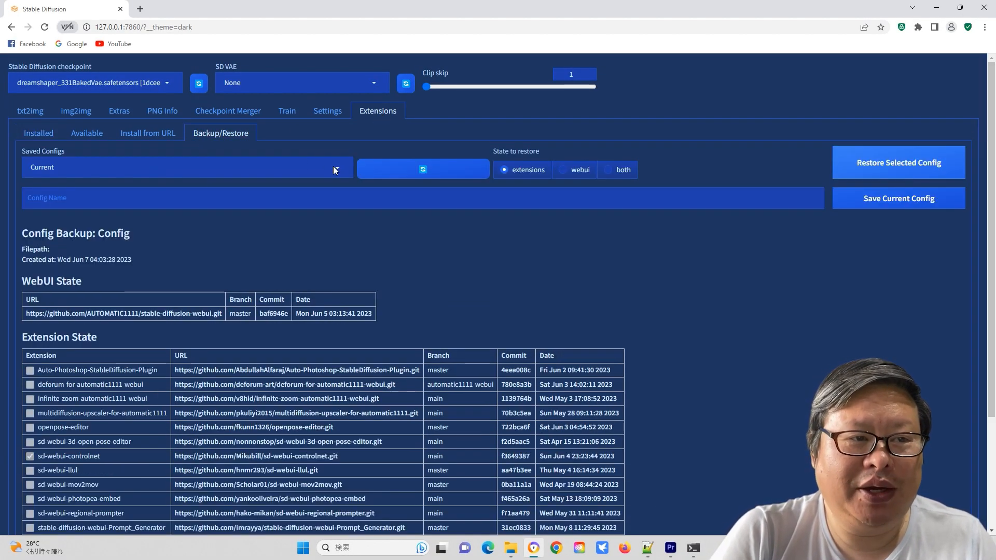
click(607, 170)
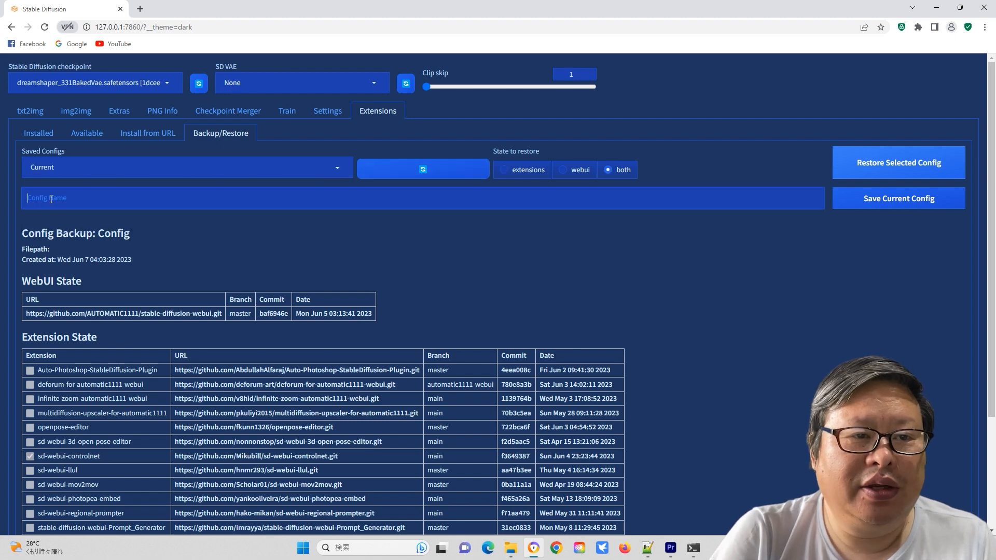
text(sdp without x)
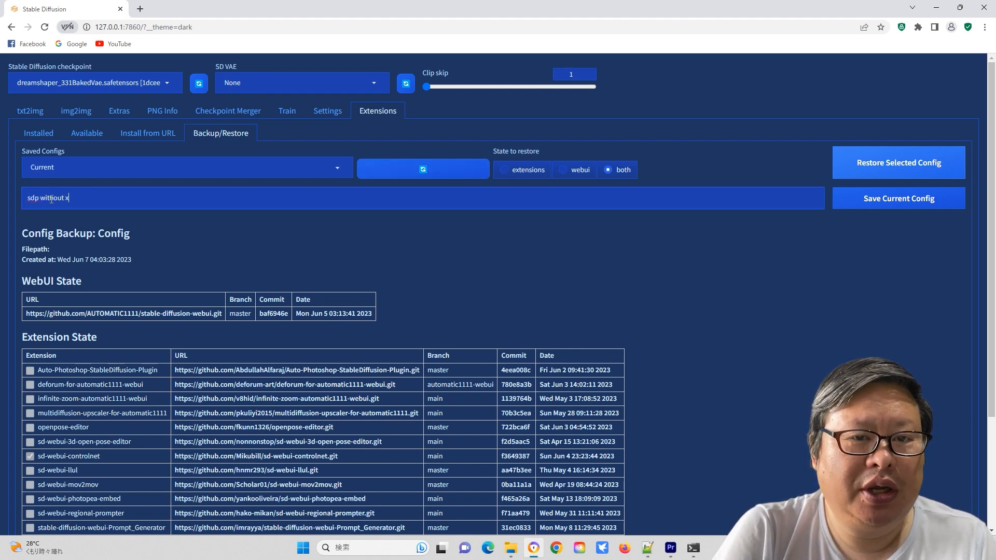
text(formers)
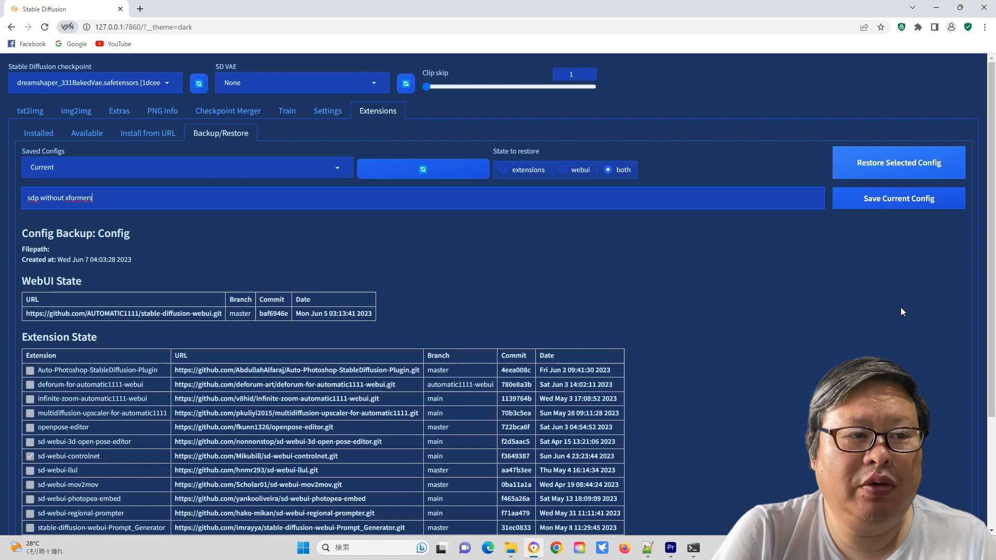
click(898, 198)
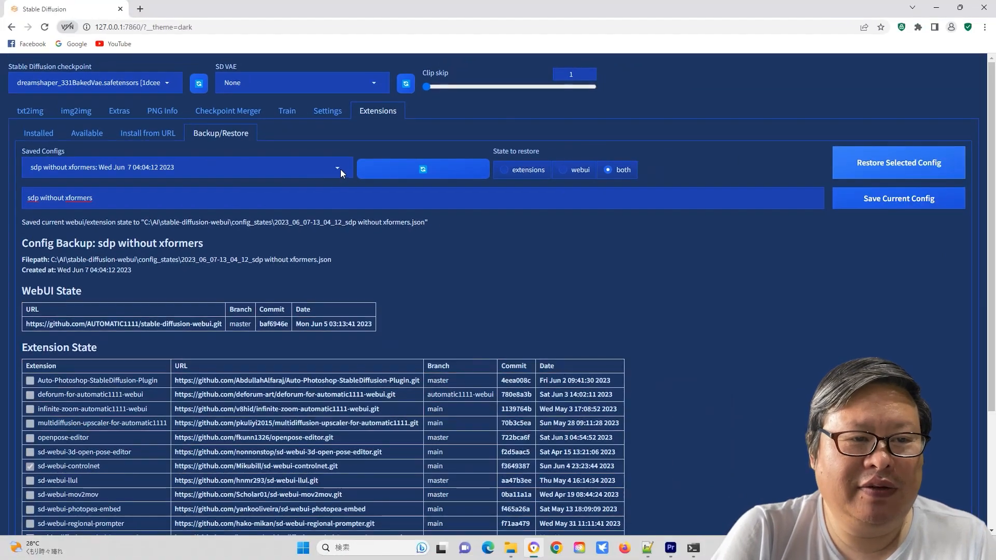
Select the Simple SDP saved config for comparison and return to txt2img.
click(337, 167)
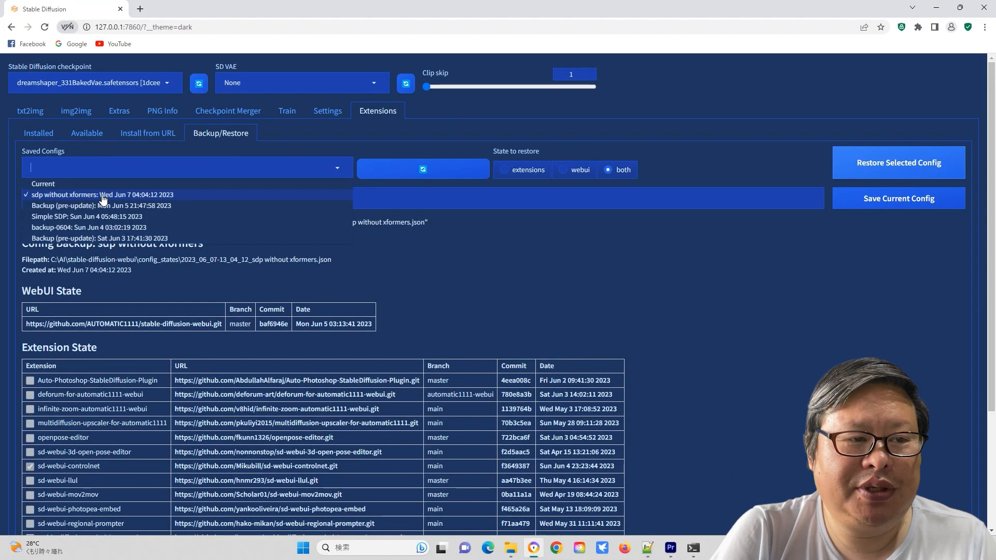
click(85, 216)
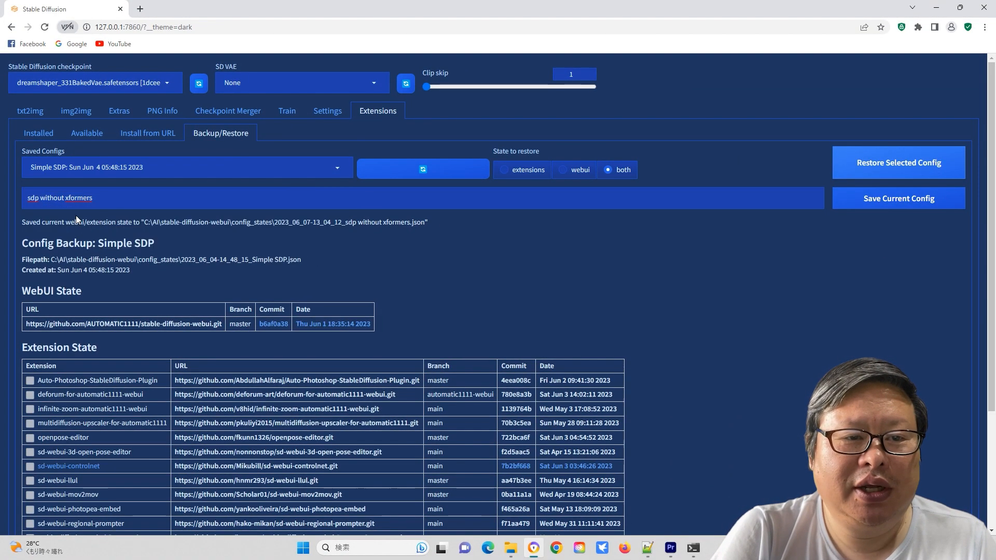
click(29, 111)
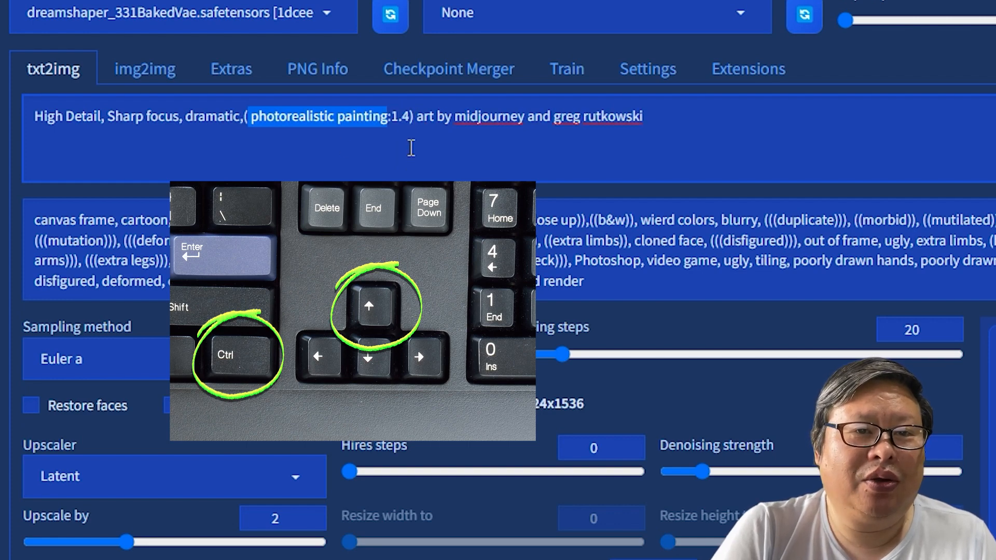
Weight 'photorealistic painting' at 1.4 and view User interface settings with the dawood/microsoft_windows theme.
key(ctrl+down)
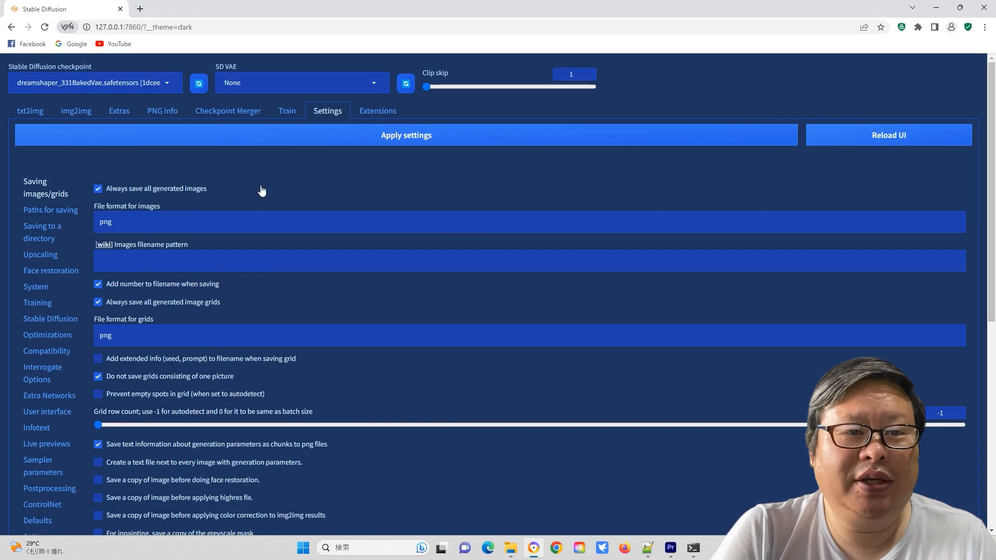
click(47, 412)
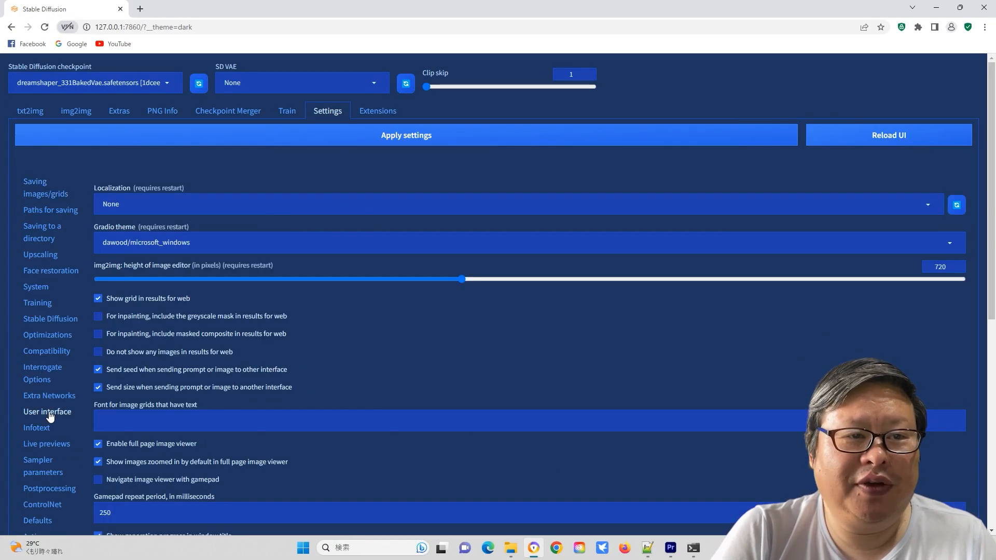
scroll(down, 3)
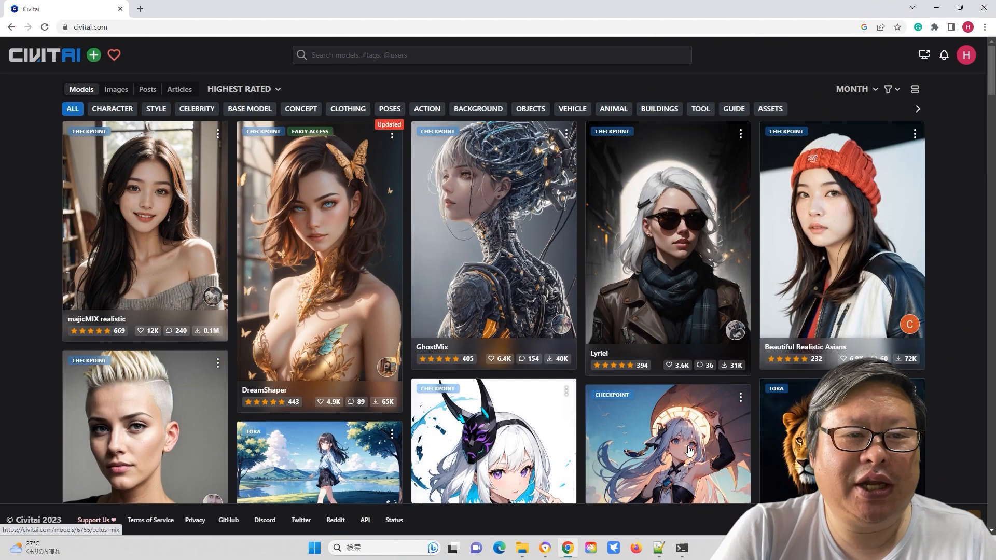
mouse_move(553, 414)
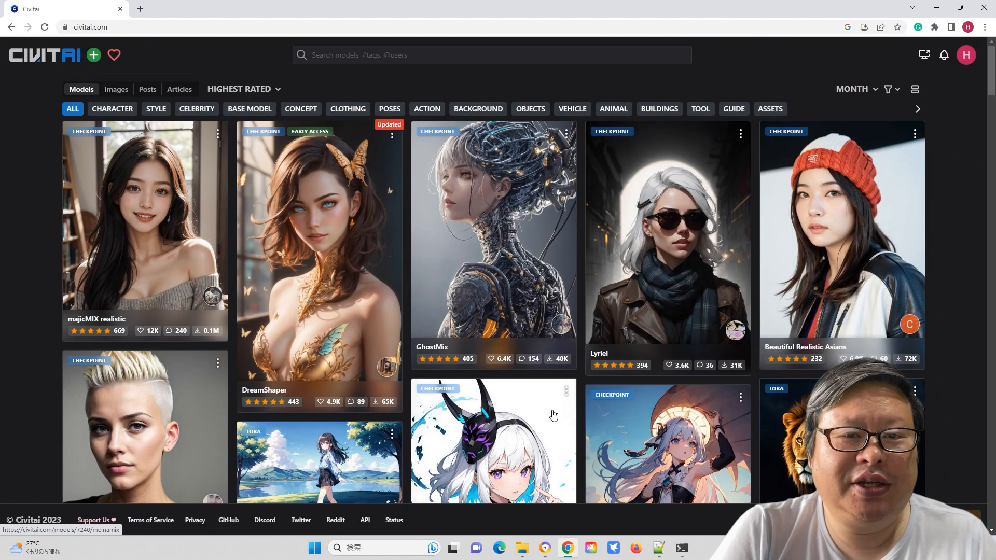
Scroll through the GhostMix showcase post's prompt and resources, then return to the WebUI.
scroll(down, 3)
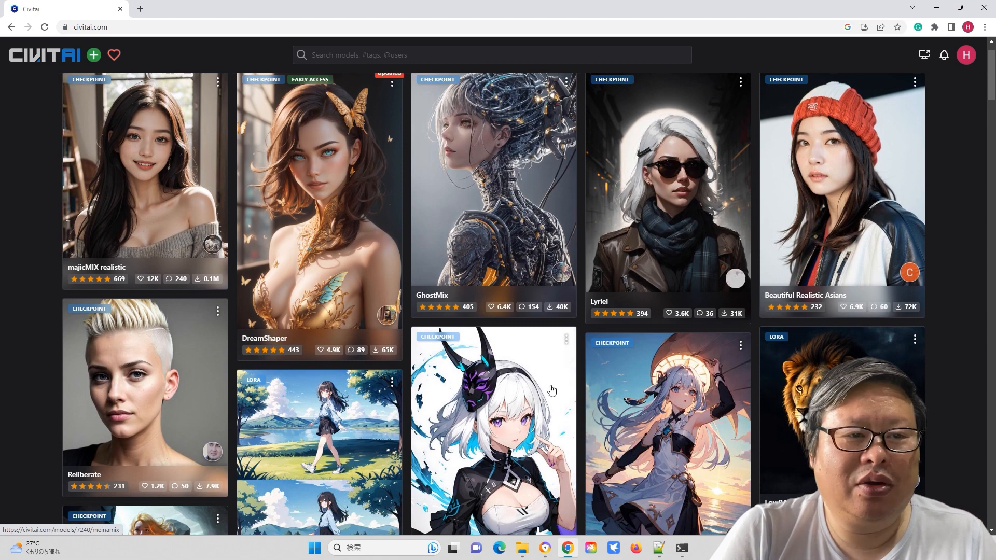
scroll(up, 3)
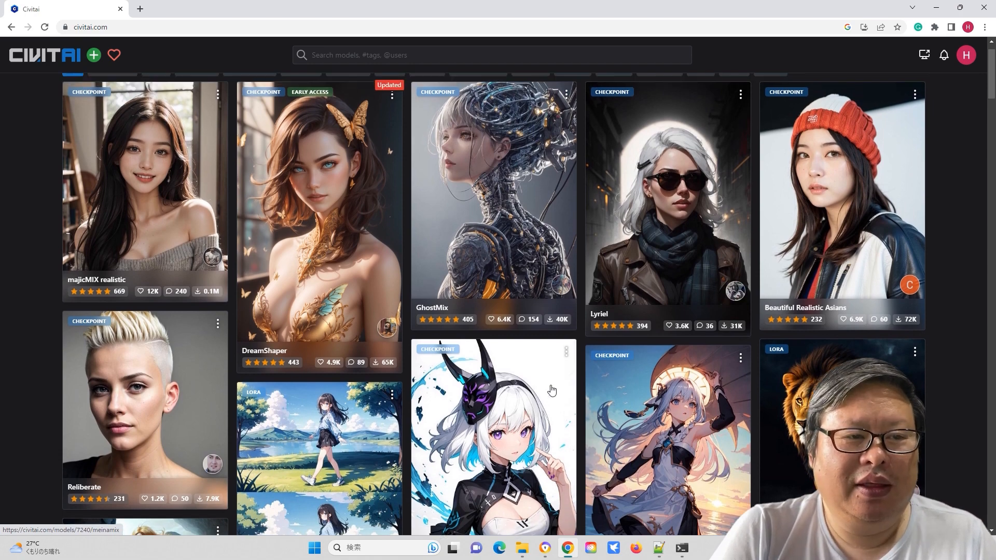
click(492, 191)
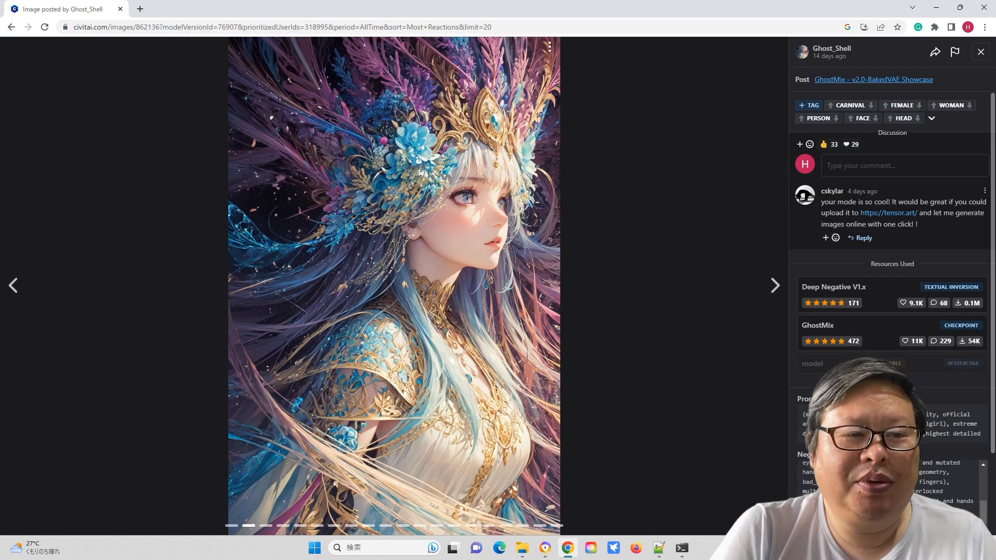
scroll(down, 3)
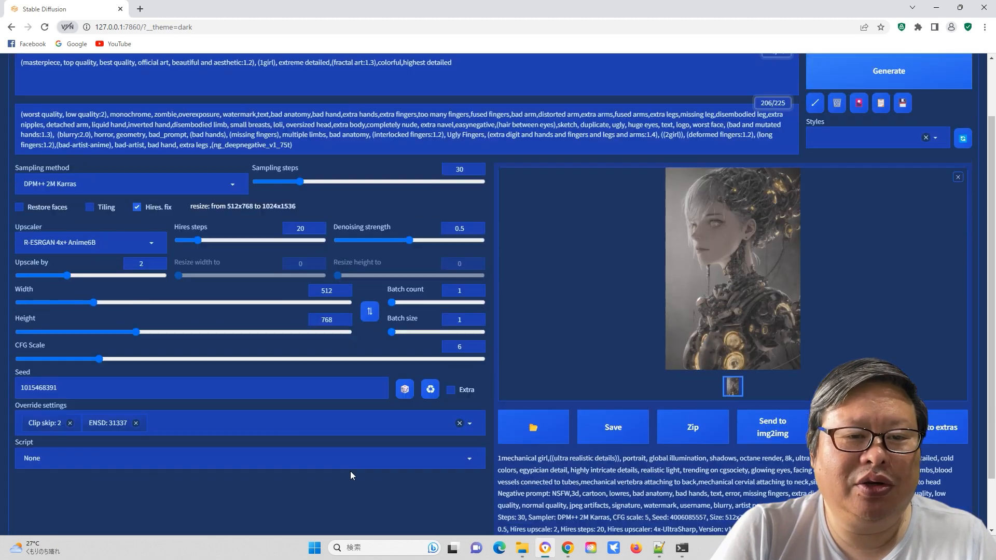
Generate the GhostMix fractal-art portrait, view it full size, then close the lightbox.
click(888, 70)
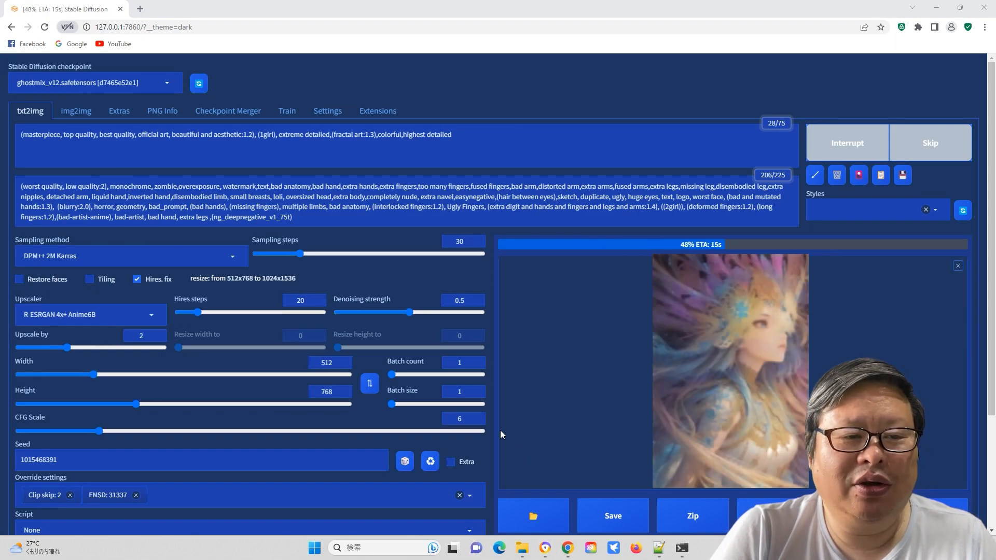
scroll(down, 3)
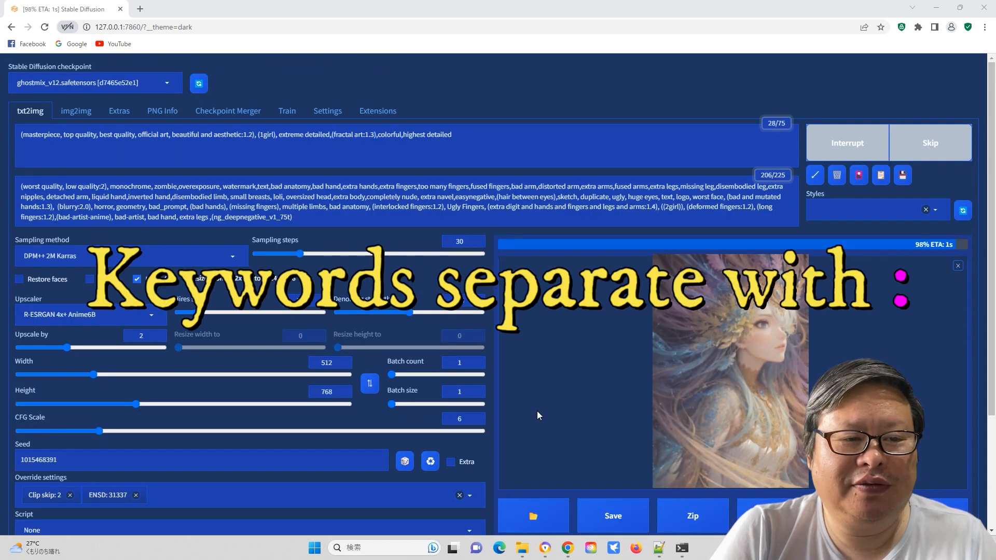
click(731, 368)
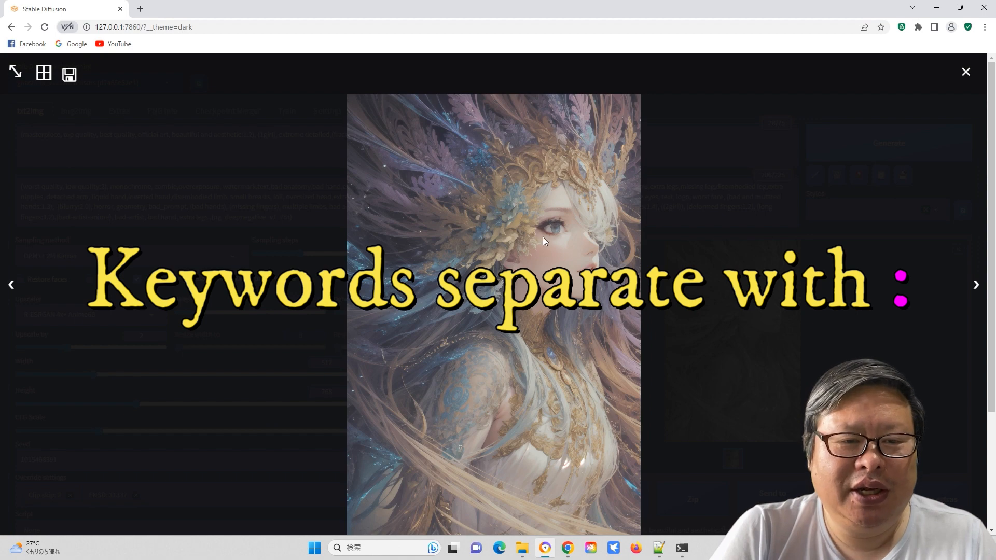
click(966, 71)
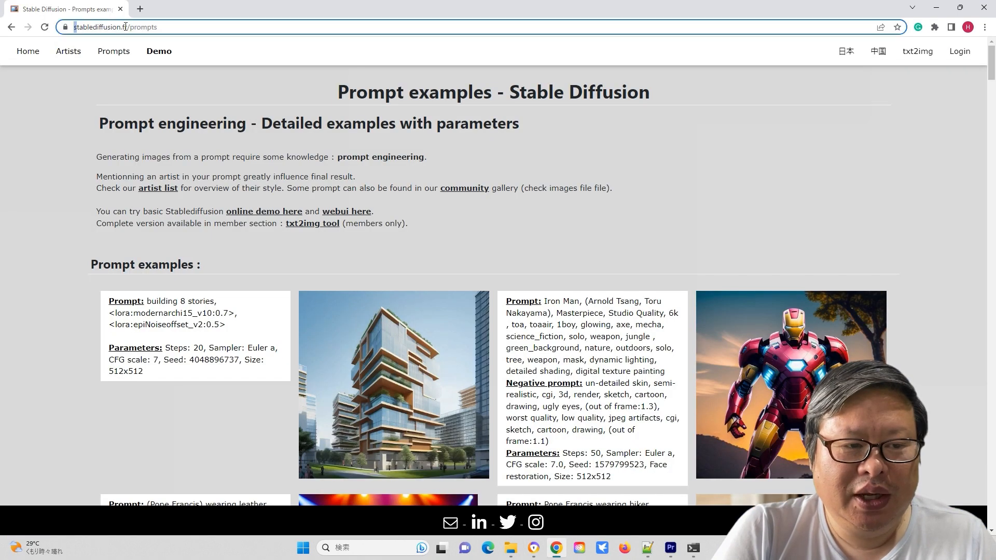
Scroll through the stablediffusion.fr prompt examples.
scroll(down, 3)
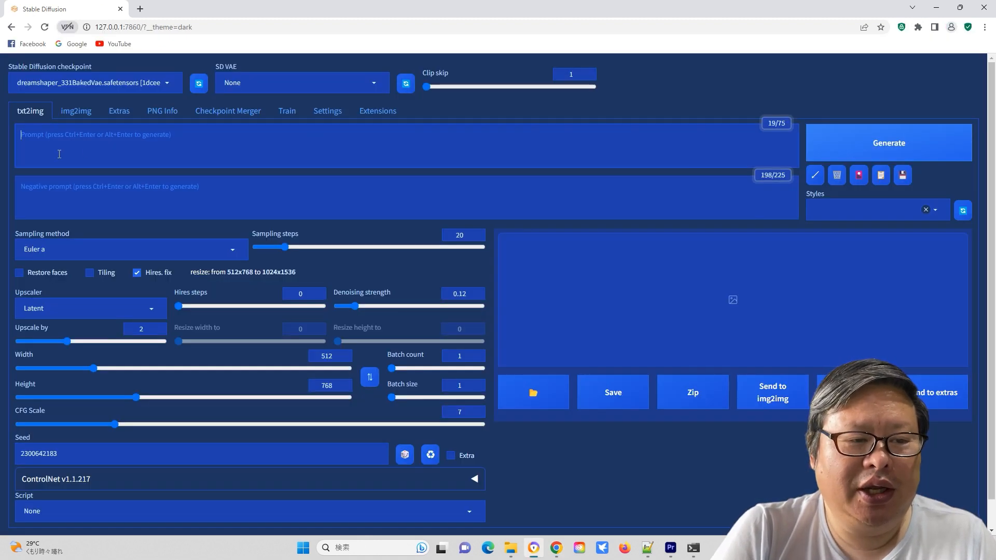
Paste the Iron Man example prompt and read its generation parameters into the settings.
click(815, 175)
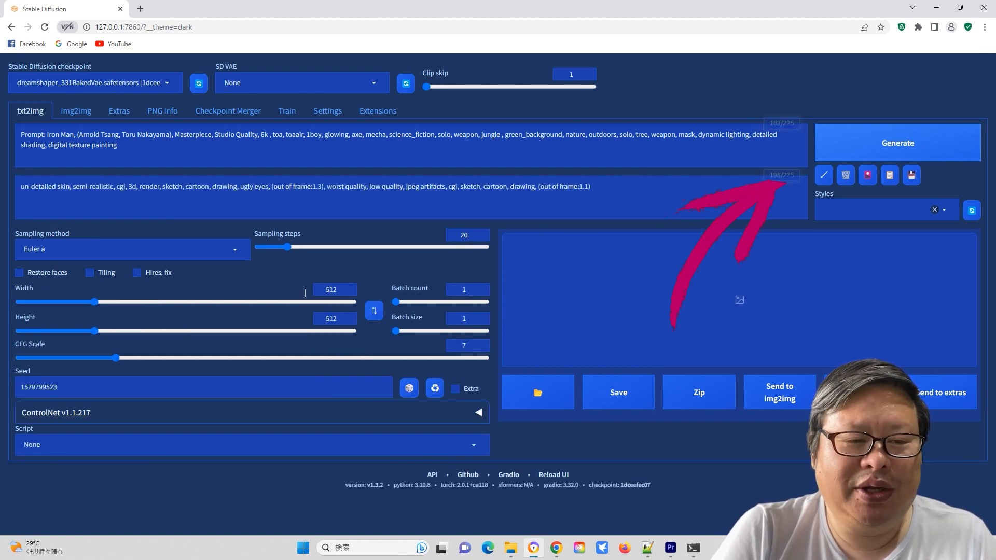
click(897, 142)
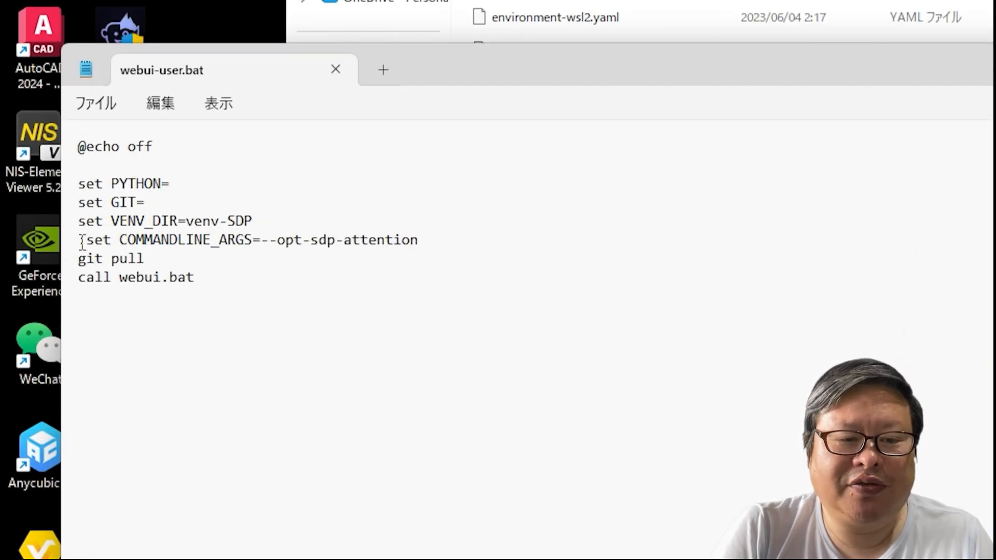
Review the --opt-sdp-attention arguments line and the call webui.bat line in webui-user.bat.
triple_click(248, 240)
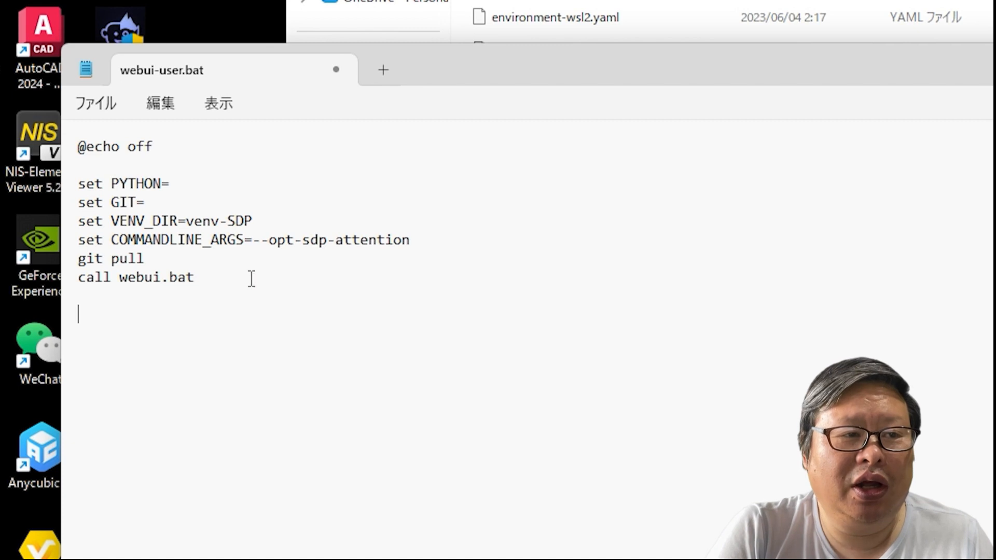
triple_click(241, 240)
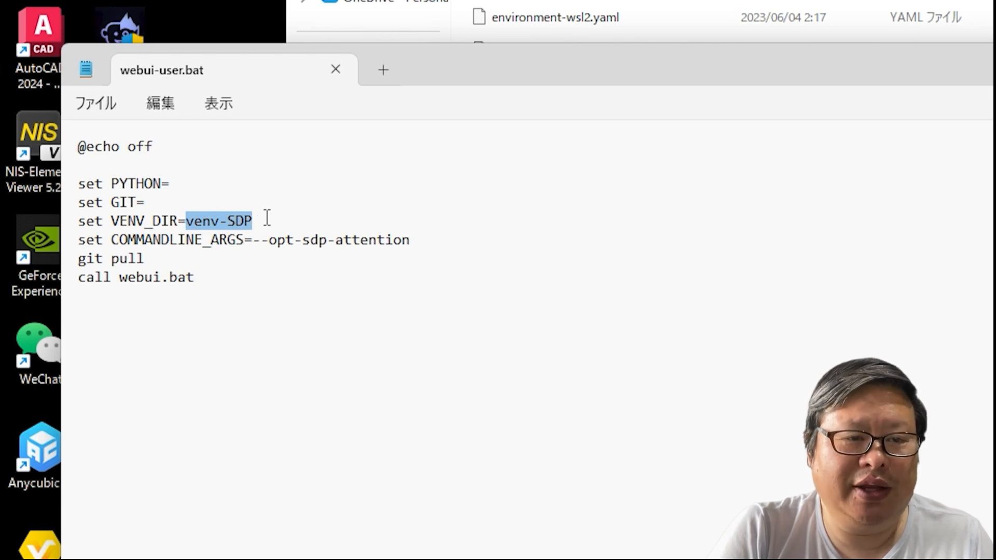
Clear VENV_DIR's venv-SDP value and change the launch argument to --xformers.
key(Delete)
text(xf)
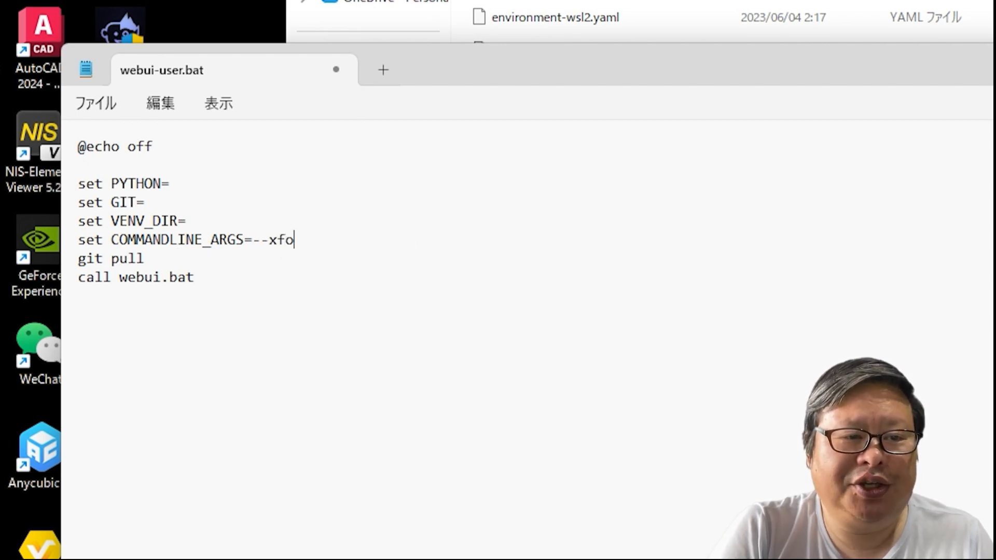
text(rmers)
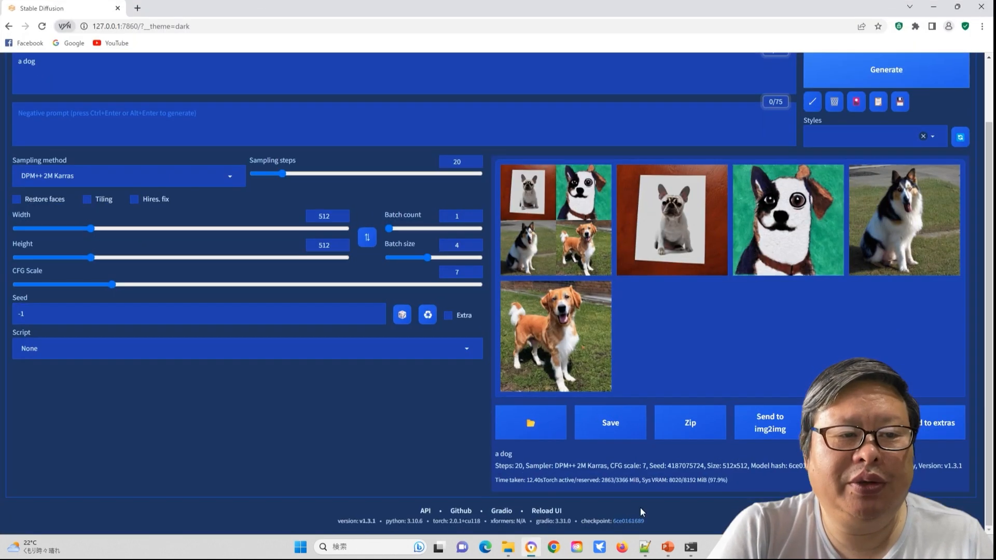
Generate four 'a dog' images at batch size 4 and check the 12.40 s time.
click(546, 511)
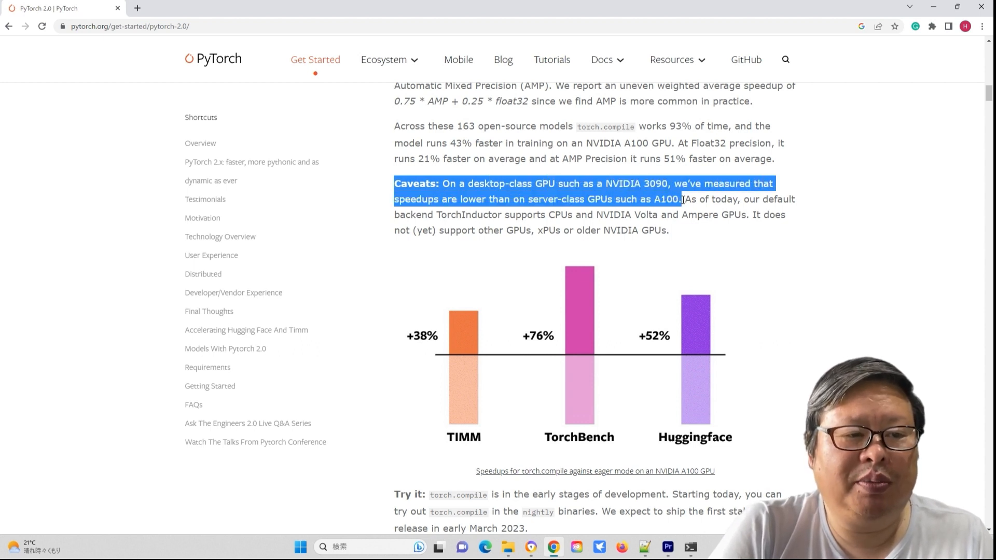
Deselect the highlighted caveats about desktop-GPU speedups and unsupported older GPUs.
click(753, 249)
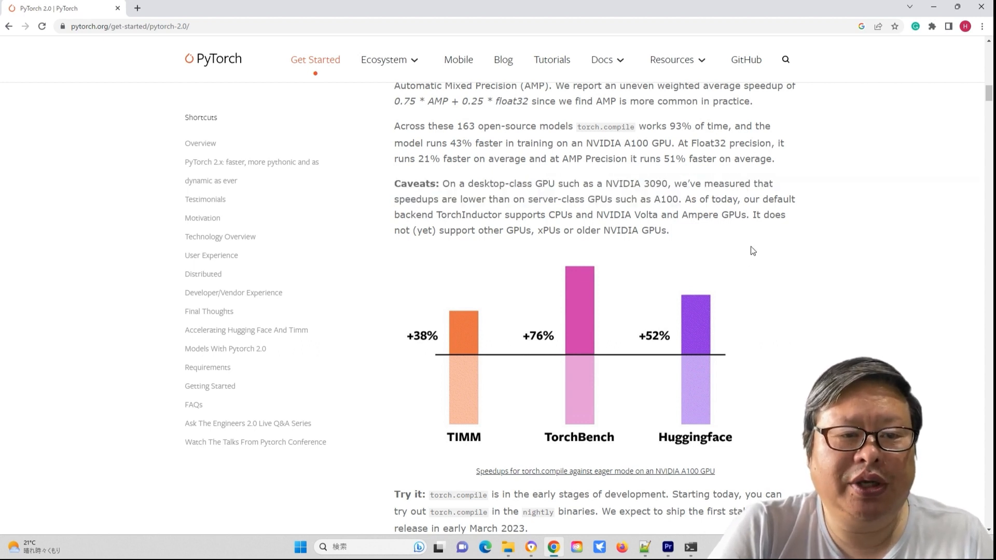
mouse_move(751, 226)
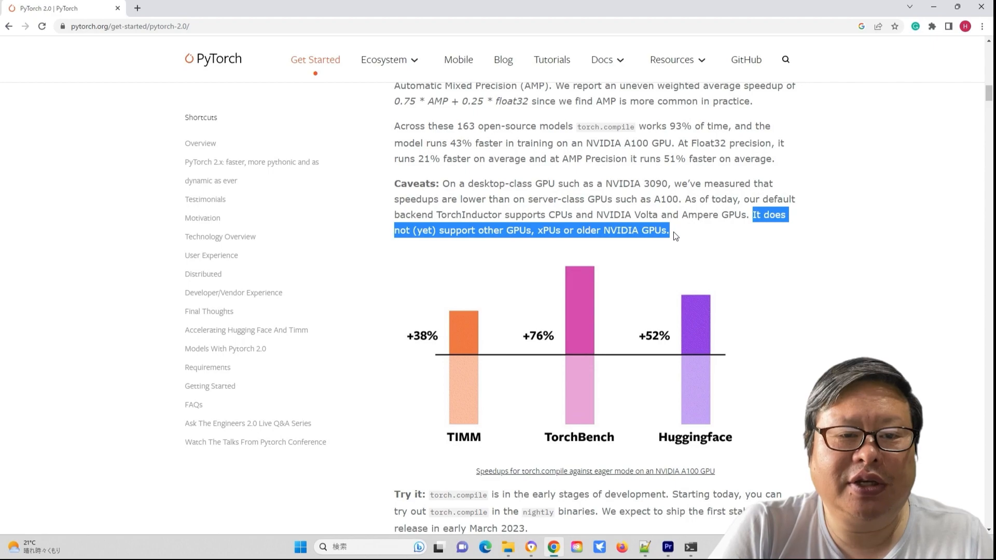
click(714, 546)
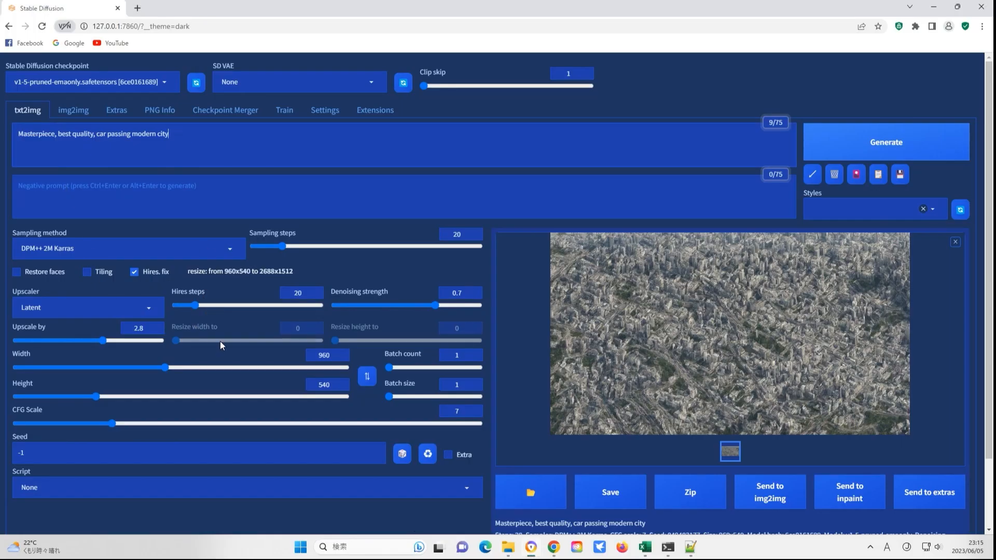
scroll(down, 3)
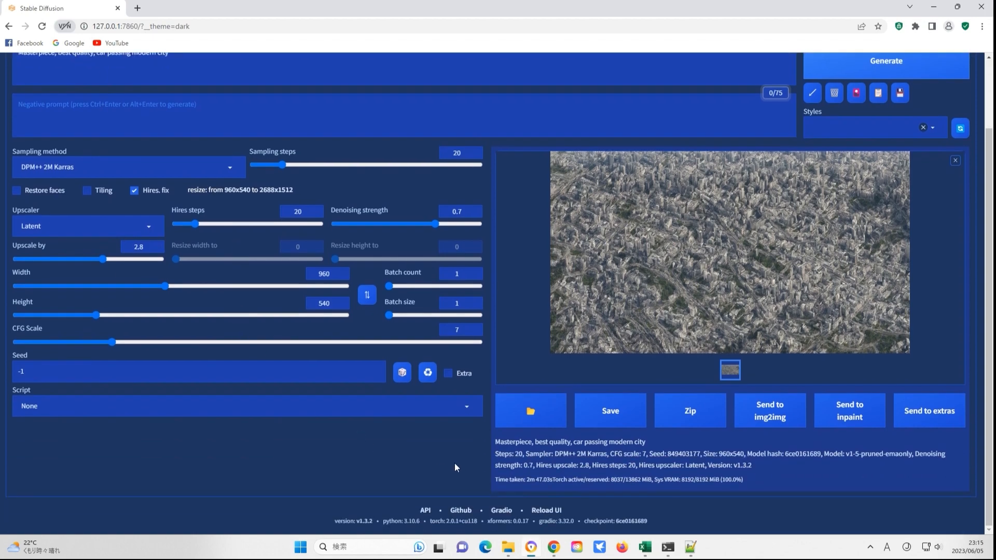
mouse_move(777, 302)
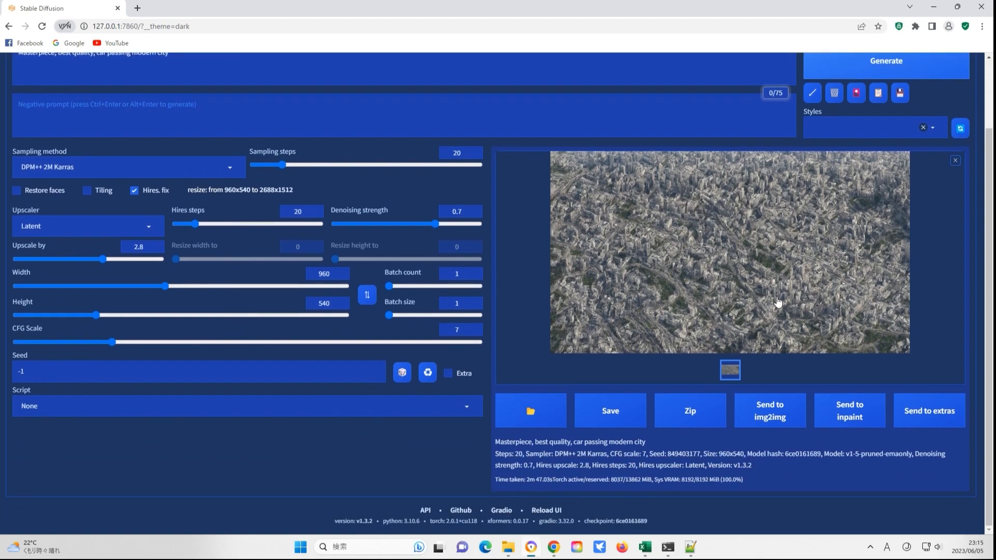